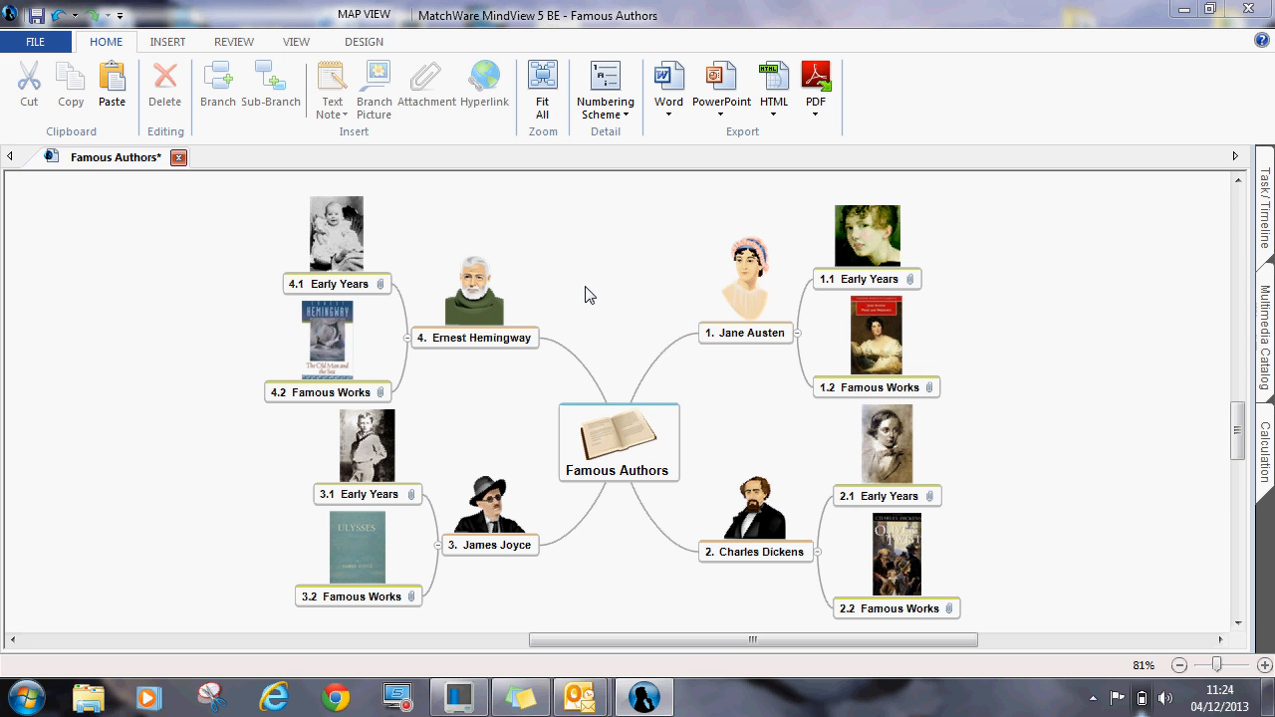
mouse_move(749, 291)
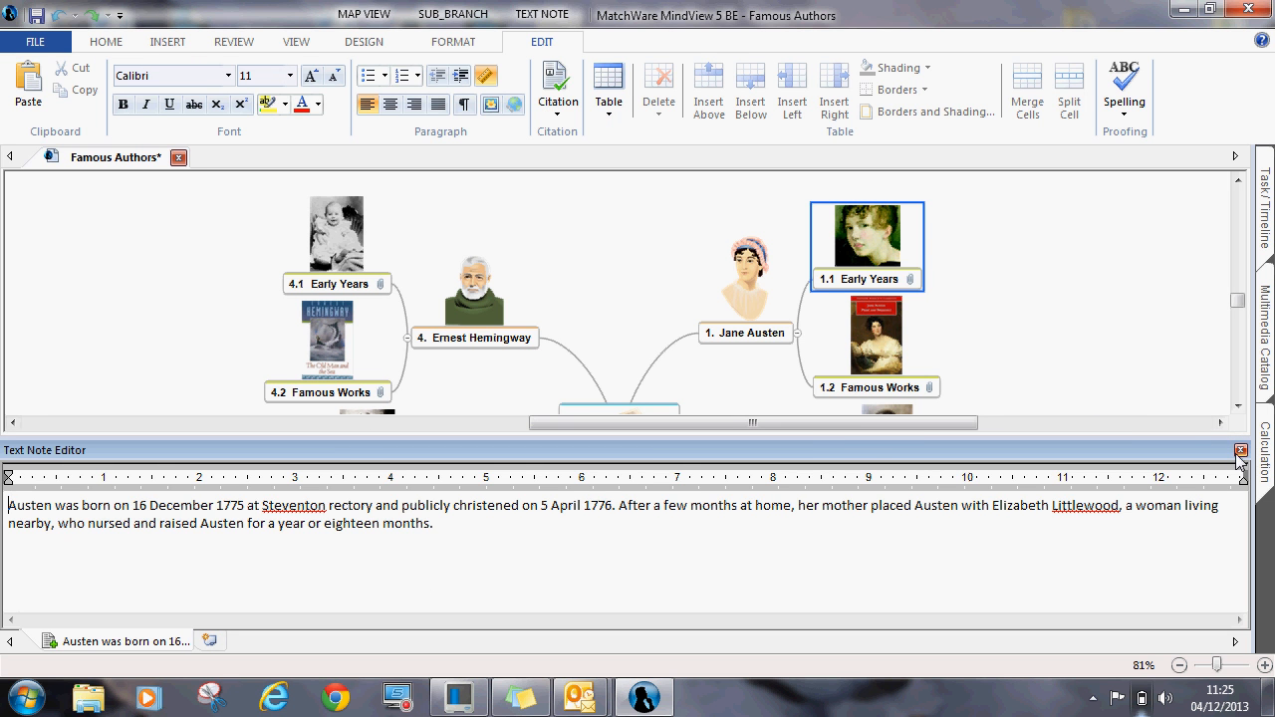
- Export the map to PowerPoint via Advanced export with the Red Shade template, producing 13 slides
left_click(1239, 450)
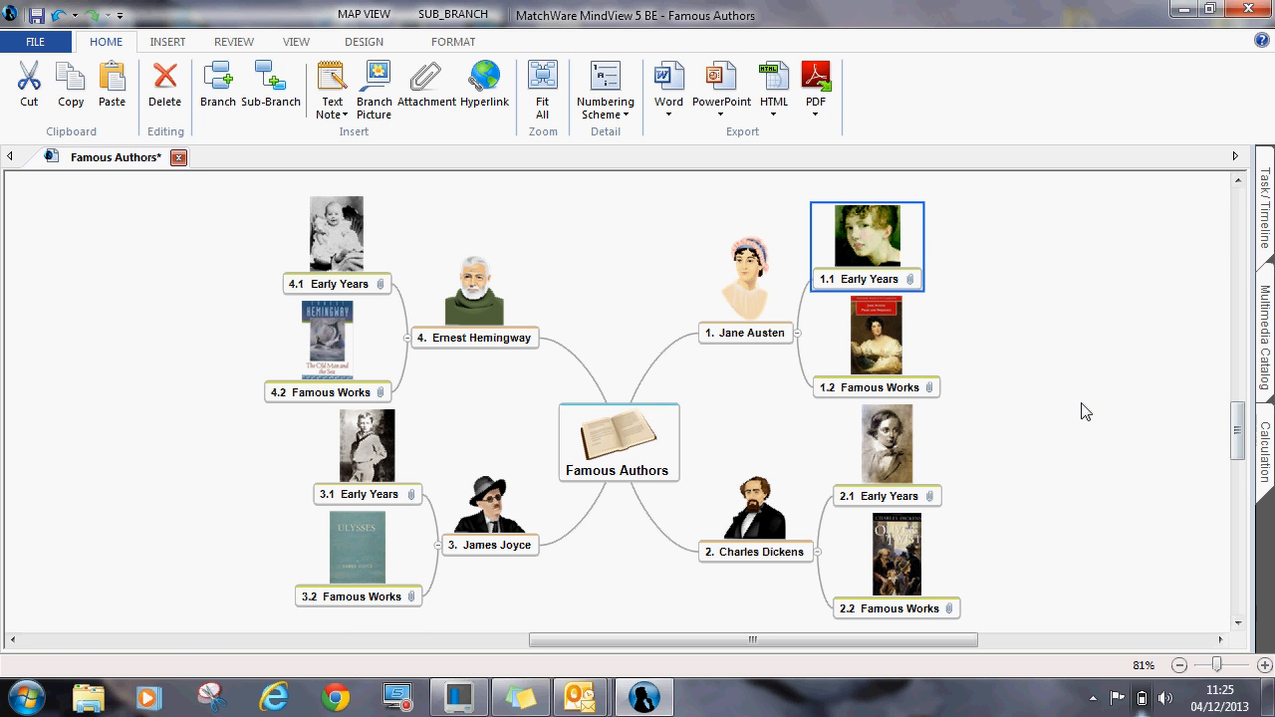
mouse_move(721, 84)
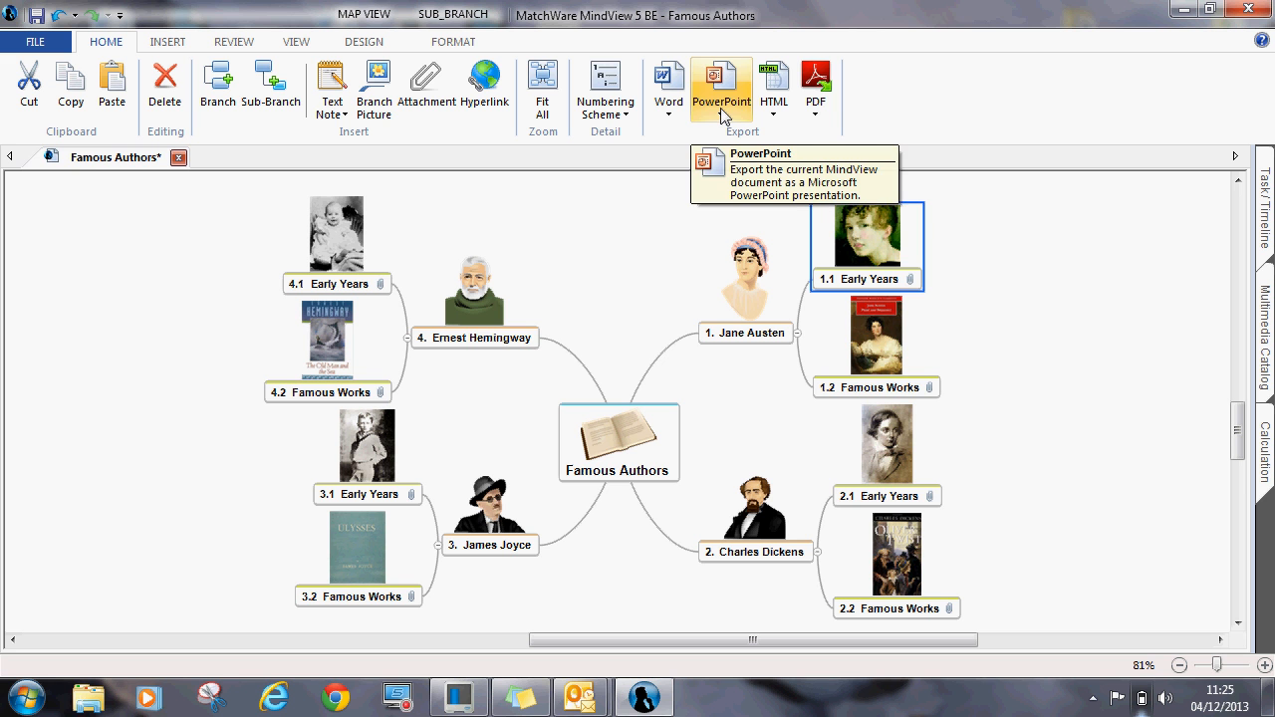
left_click(721, 92)
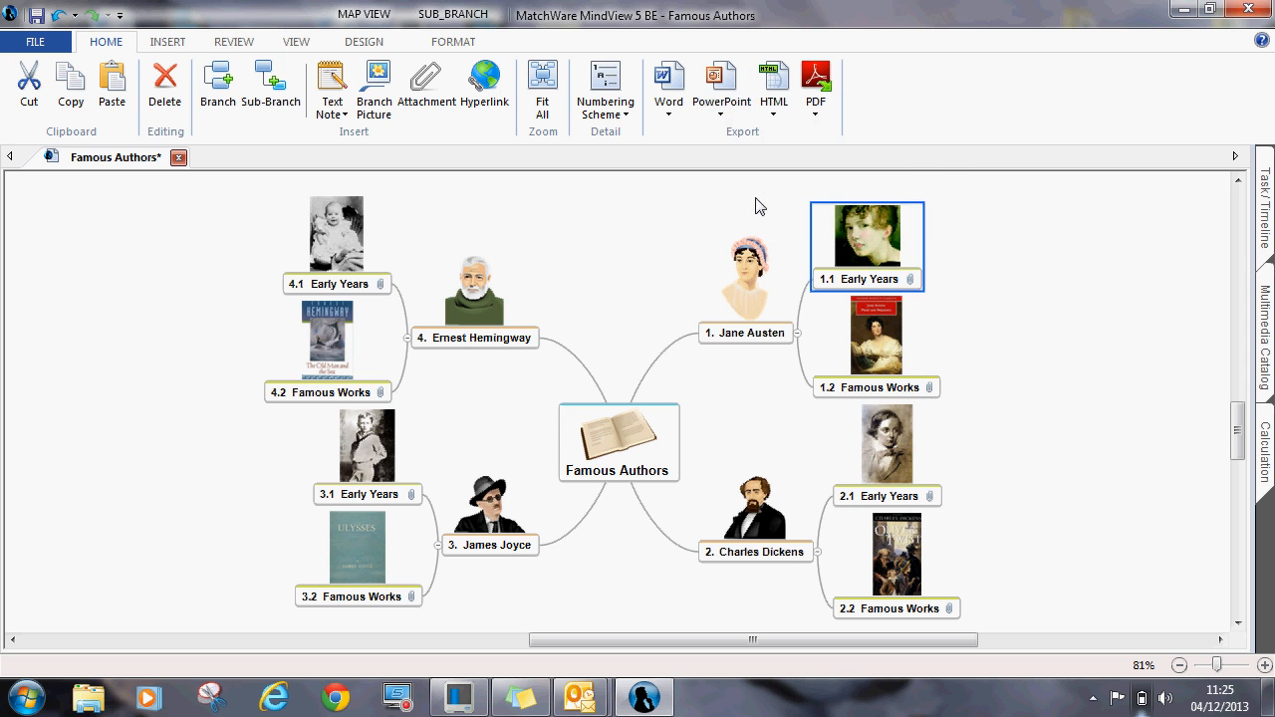
left_click(722, 83)
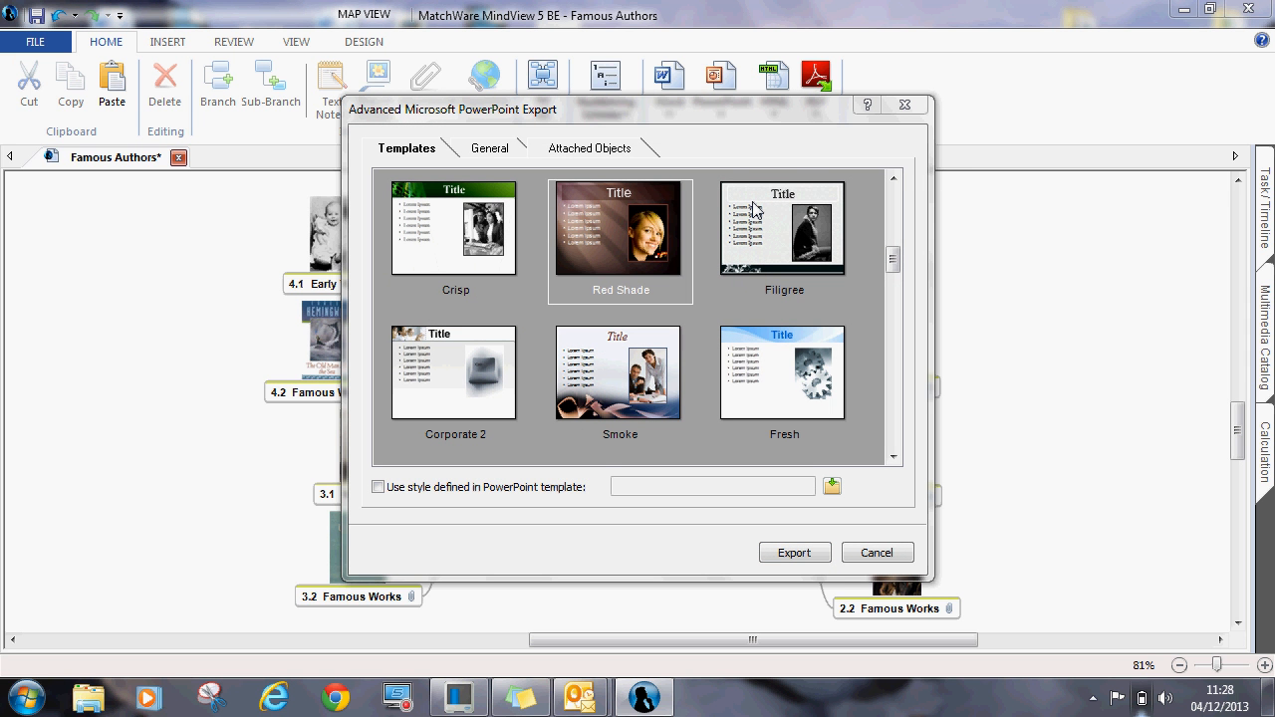
mouse_move(875, 257)
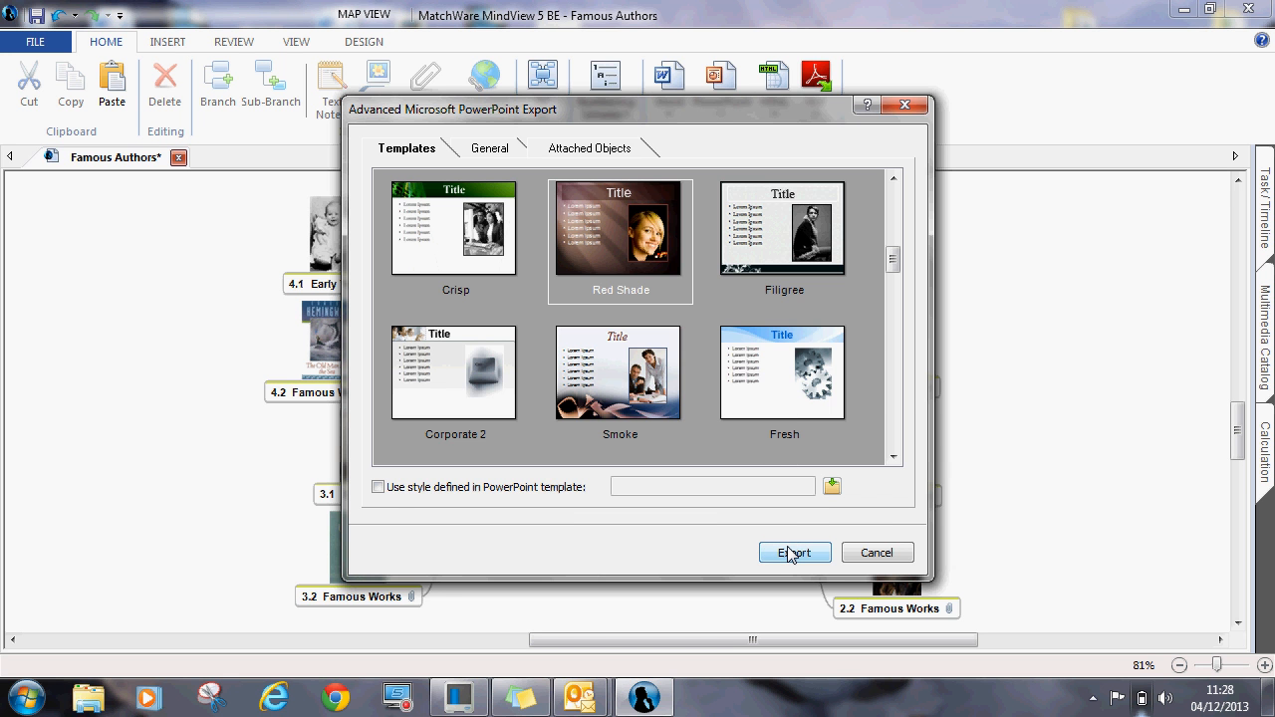
left_click(793, 552)
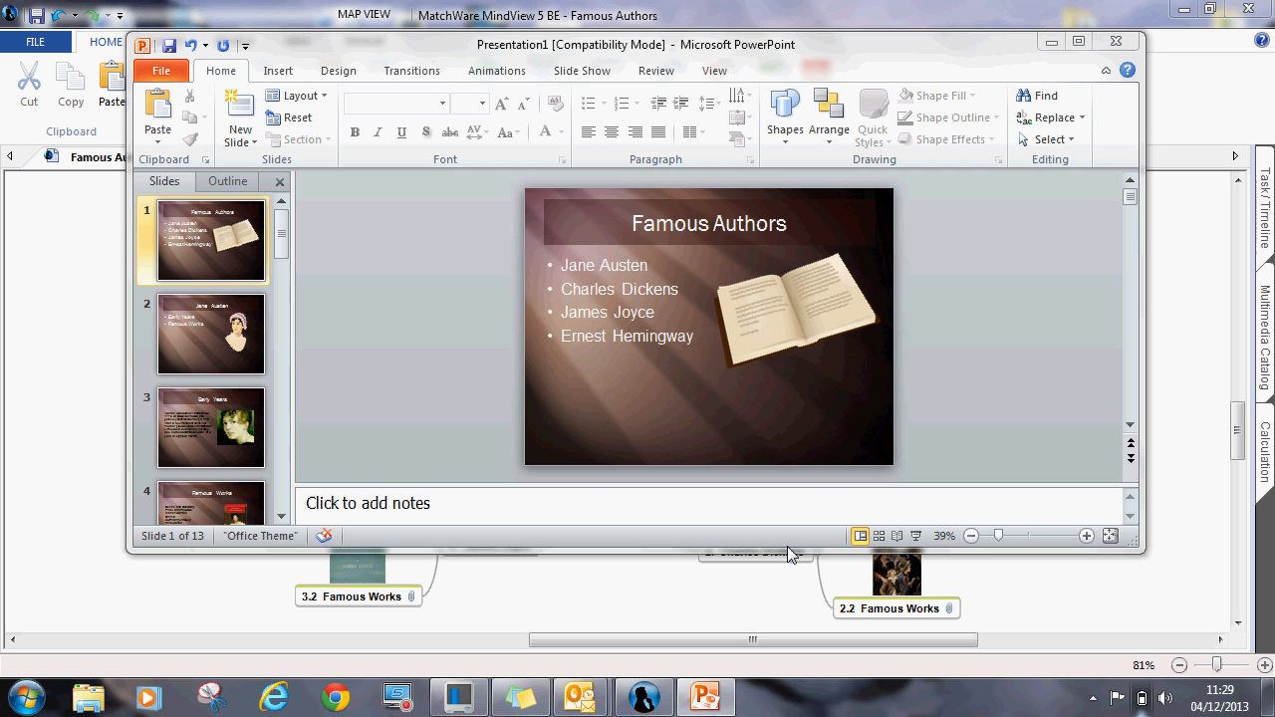
mouse_move(767, 429)
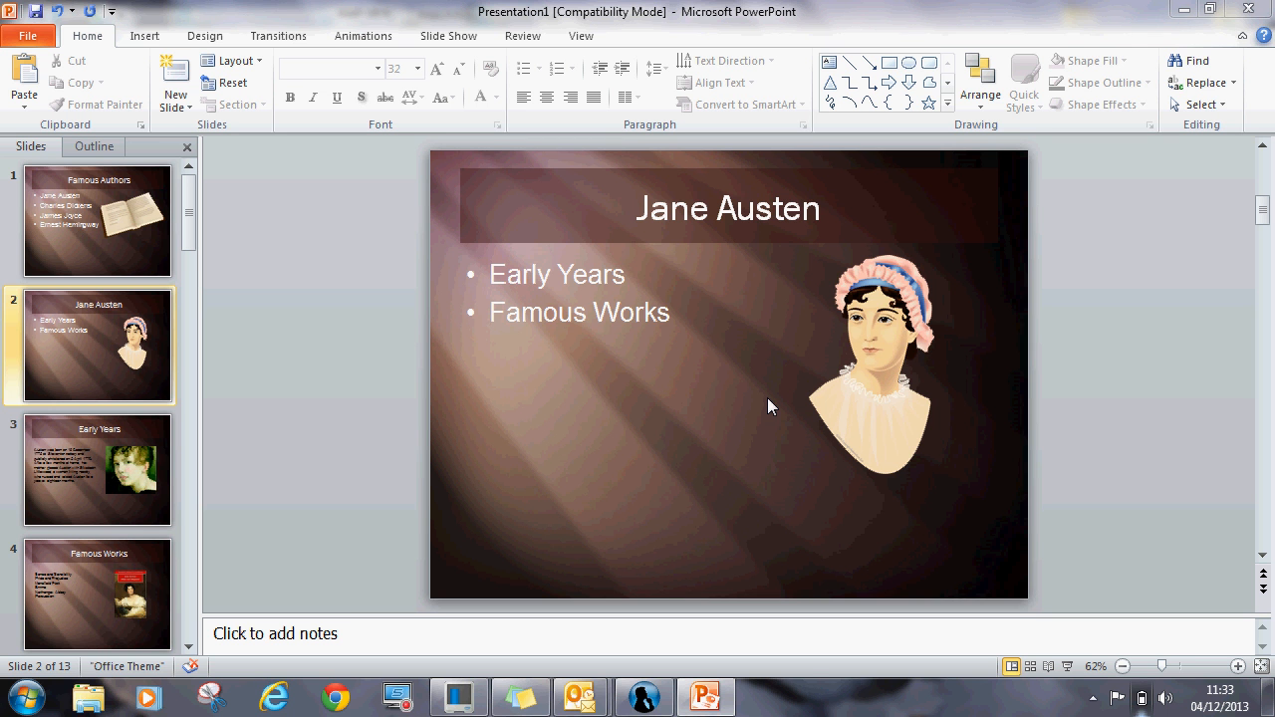
mouse_move(562, 330)
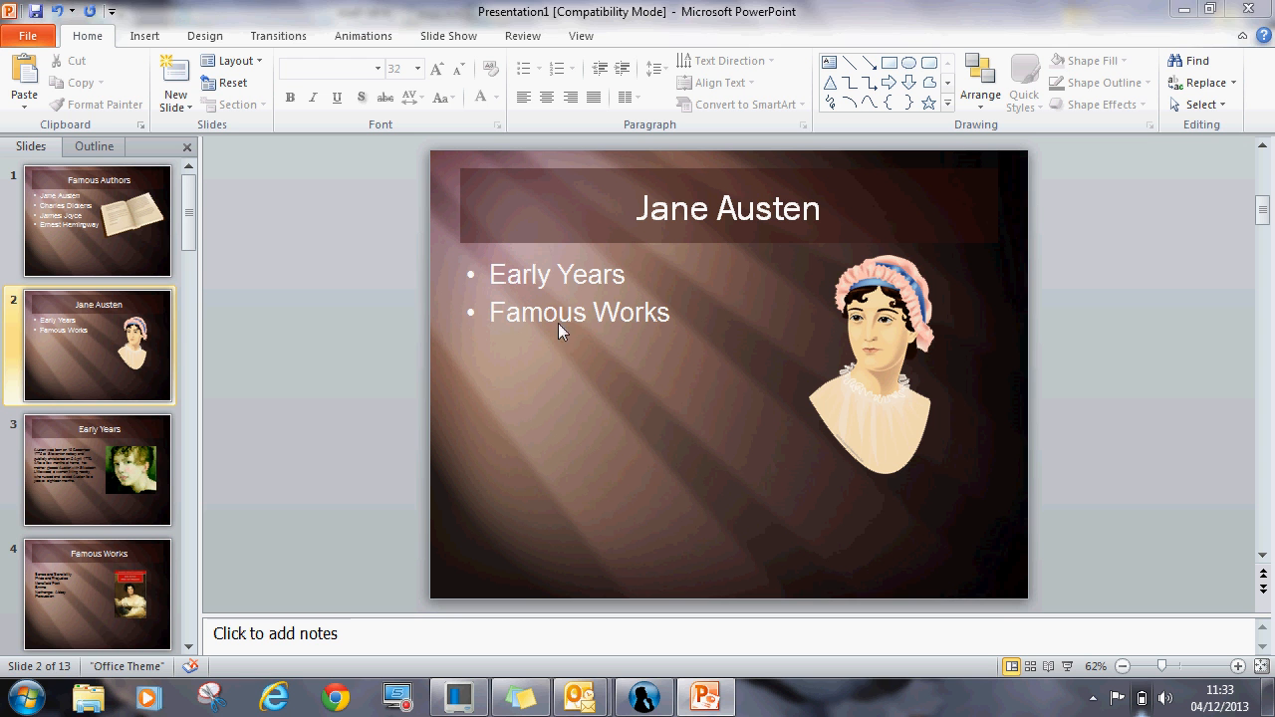
- Add a third bullet 'Later Ye...' below Famous Works on the Jane Austen slide
left_click(562, 311)
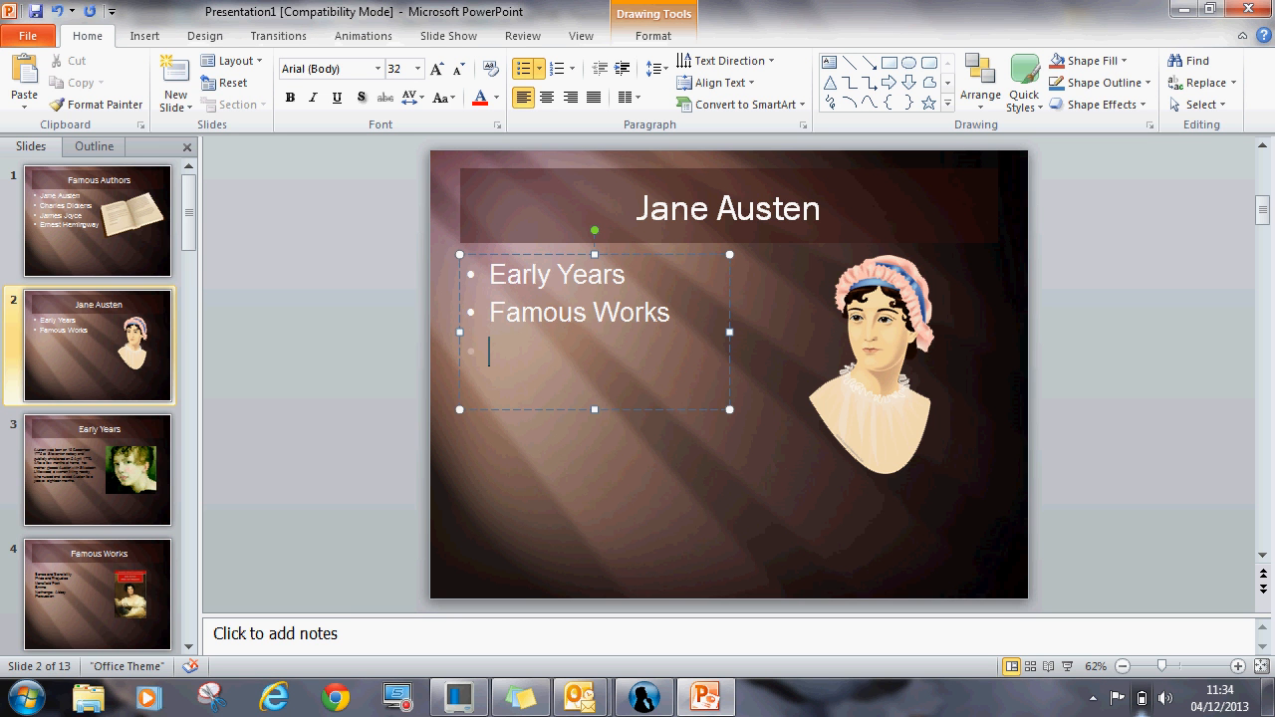
type("Later Ye")
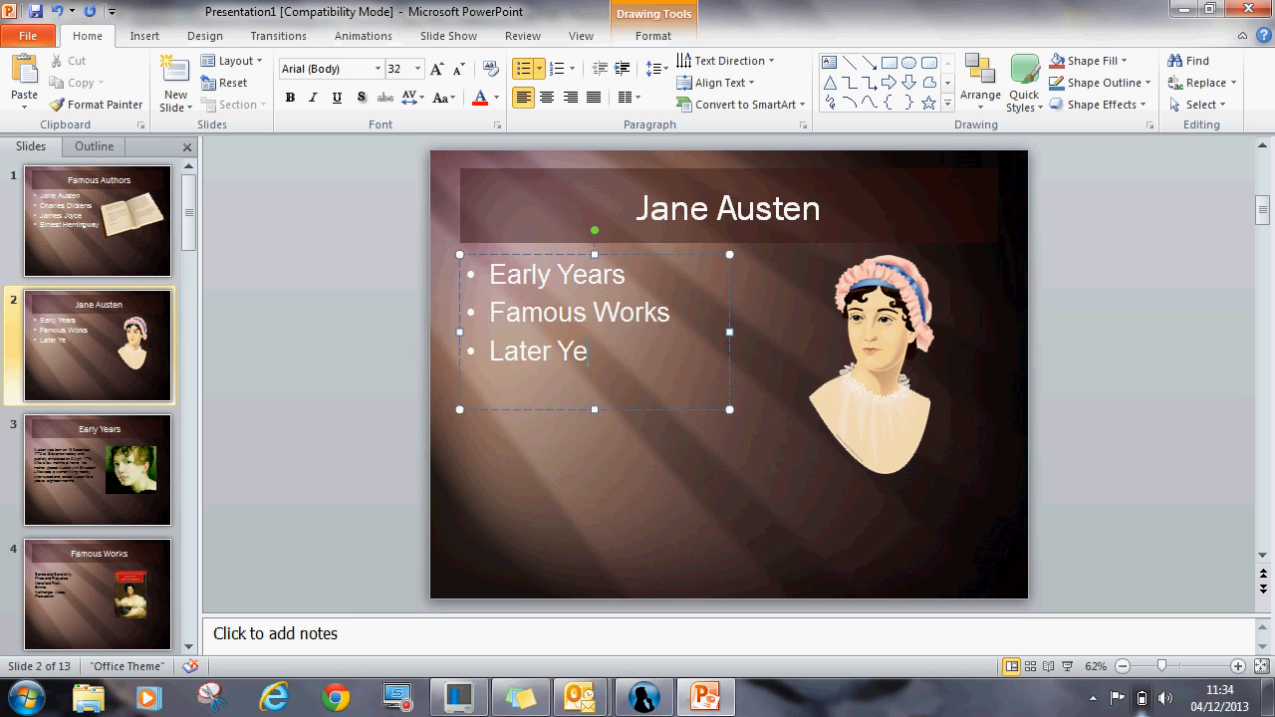